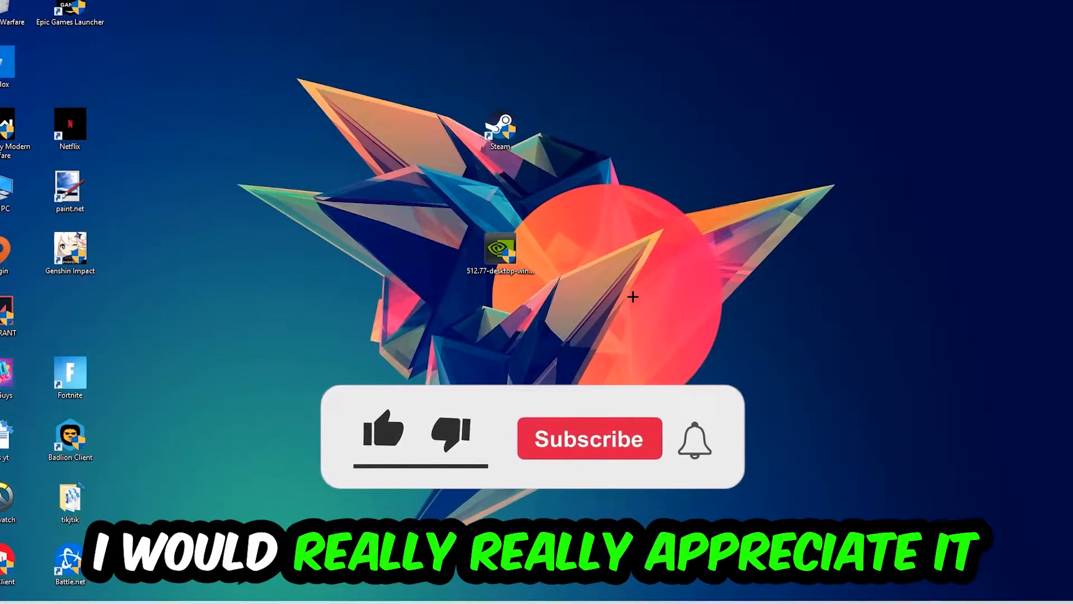
- Bring up the taskbar's shortcut menu with Task Manager available
click(382, 435)
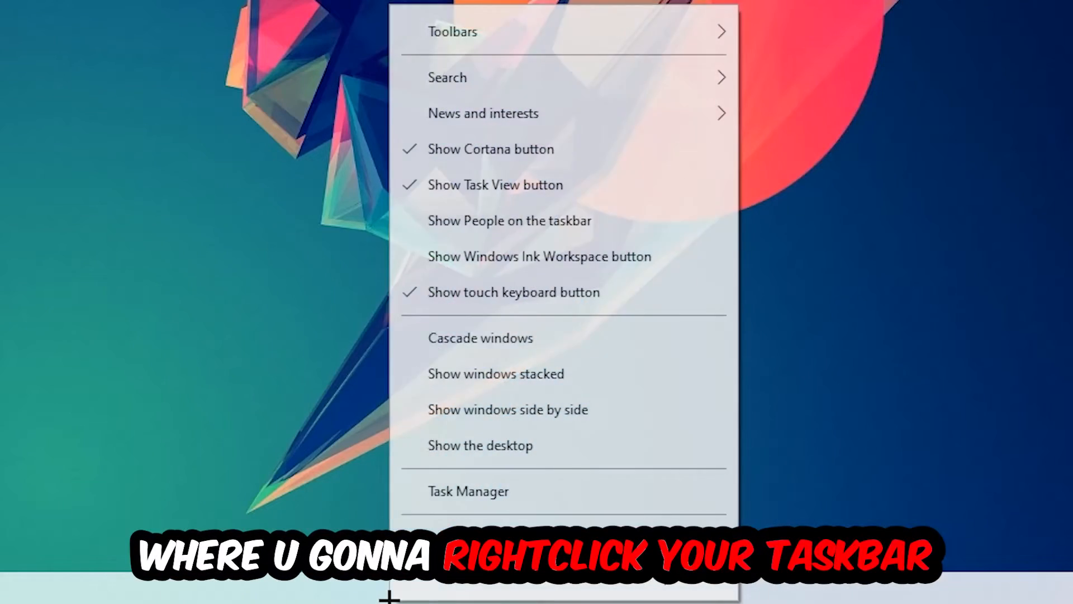
- Launch Task Manager from the taskbar menu and end the Google Chrome process
click(468, 490)
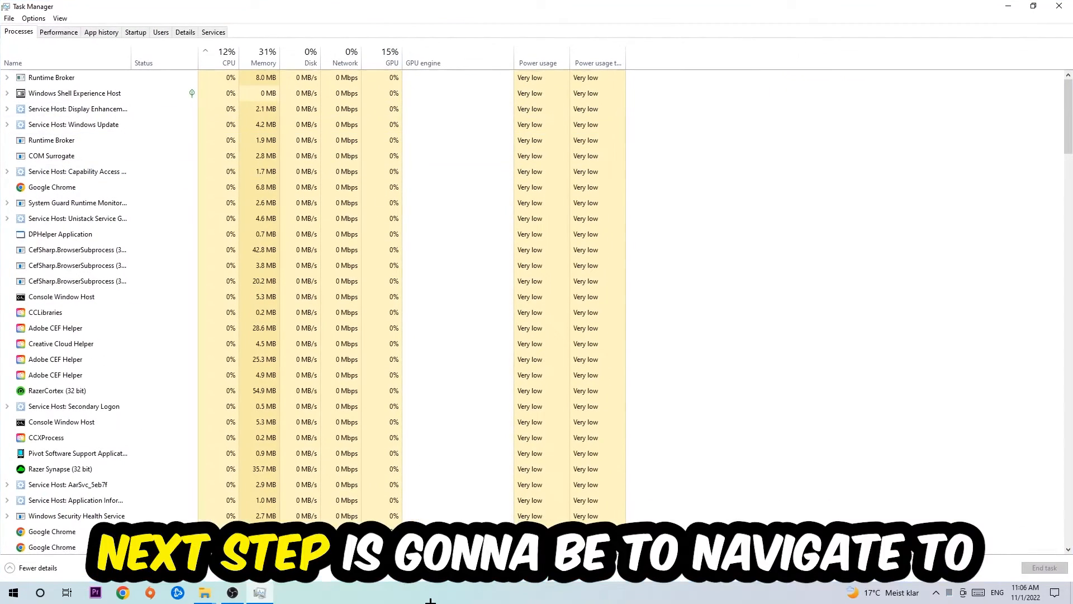
click(19, 33)
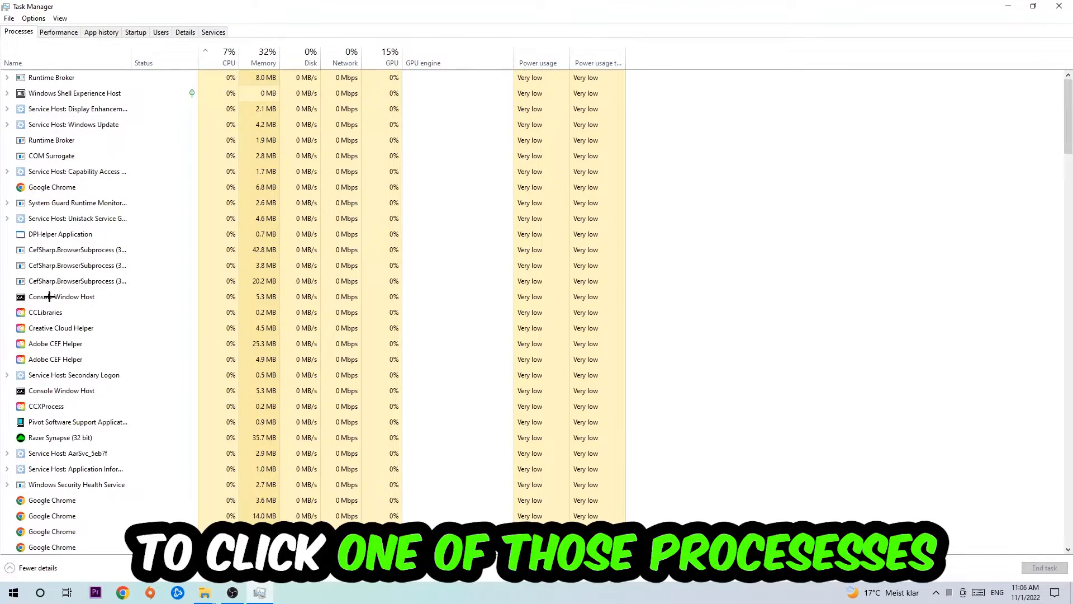
click(52, 186)
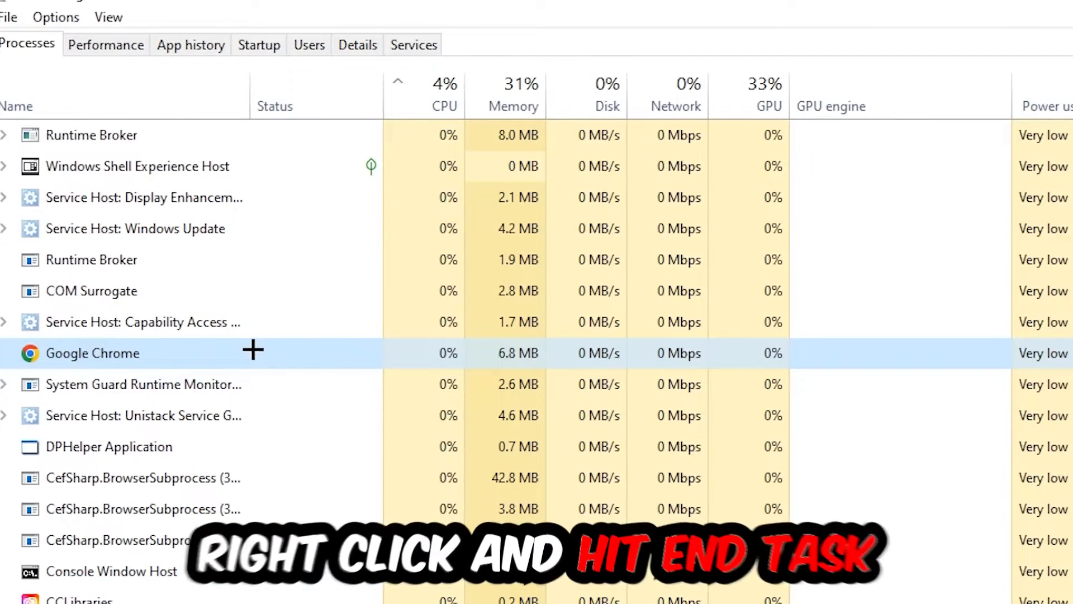
right_click(93, 352)
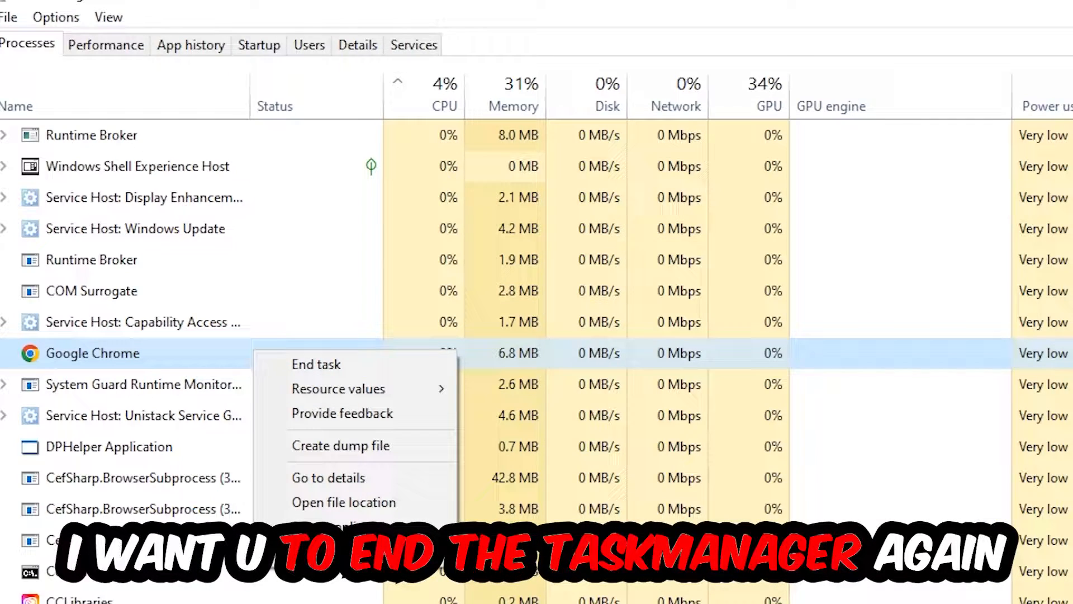
click(317, 364)
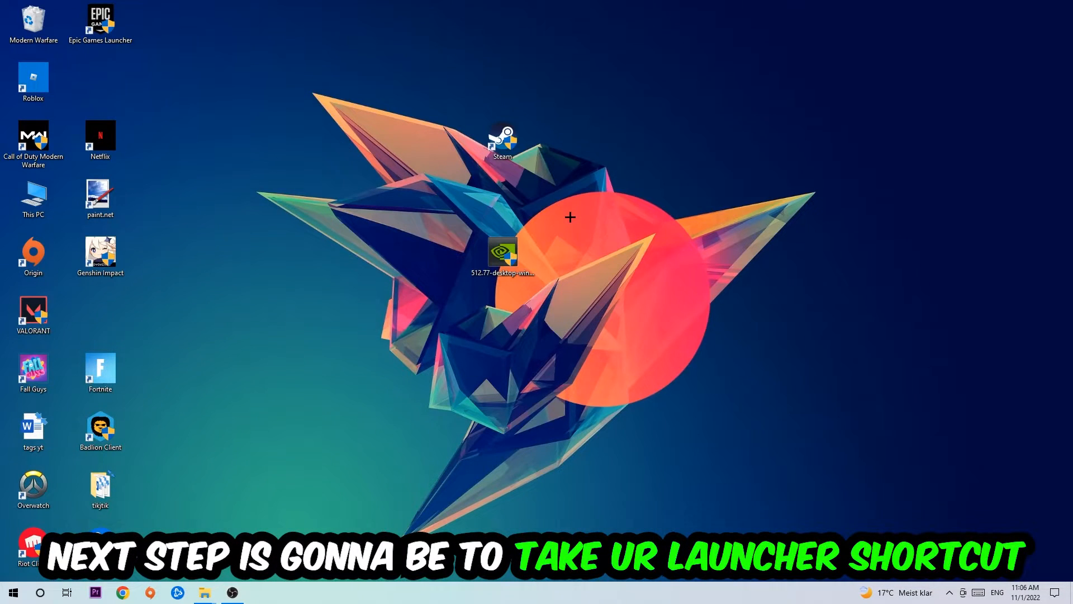
- Move the Steam shortcut to near the top centre of the desktop
drag(503, 141, 636, 194)
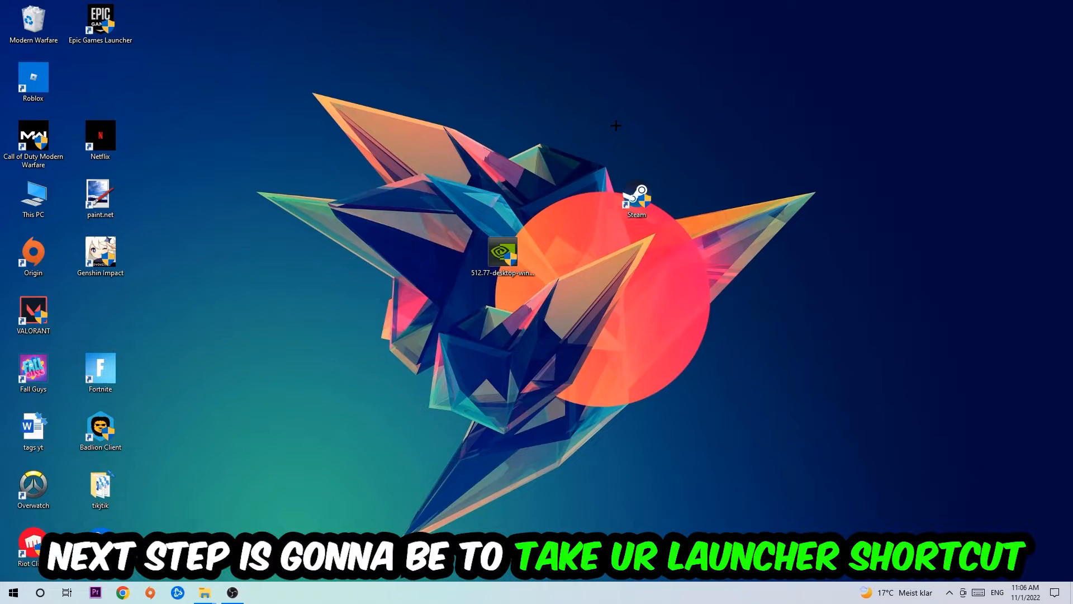
drag(636, 199, 523, 158)
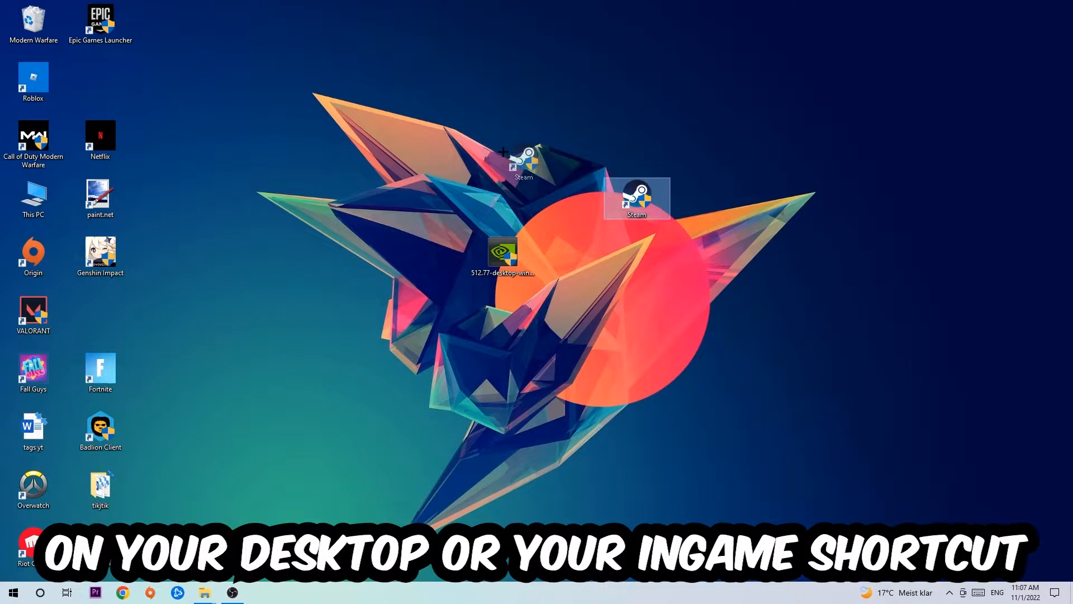
right_click(636, 199)
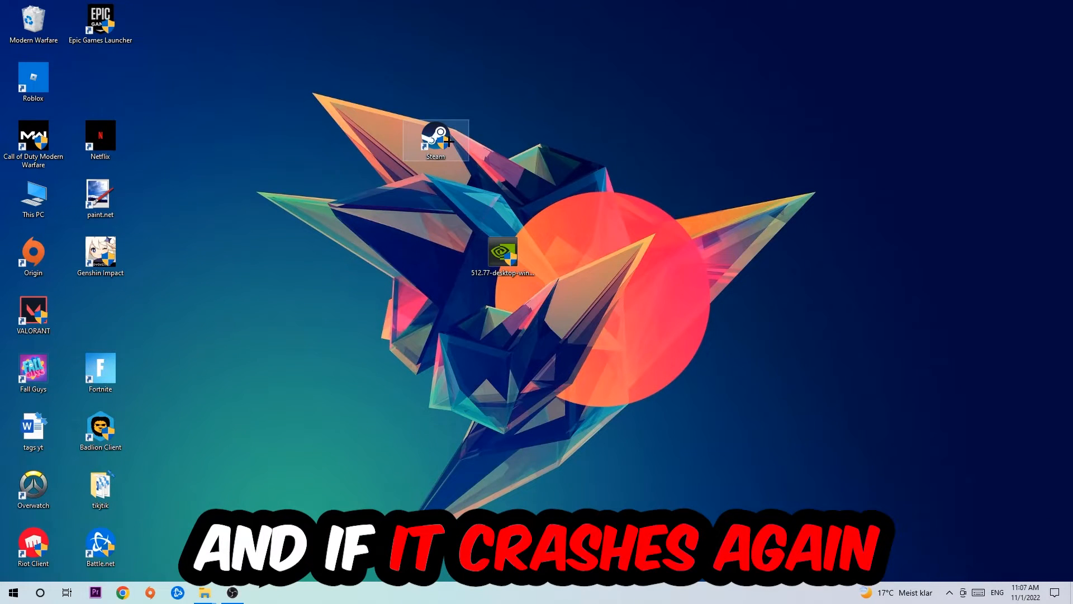
- Set the Steam shortcut to Windows 8 compatibility mode and Run as administrator, then apply
right_click(436, 133)
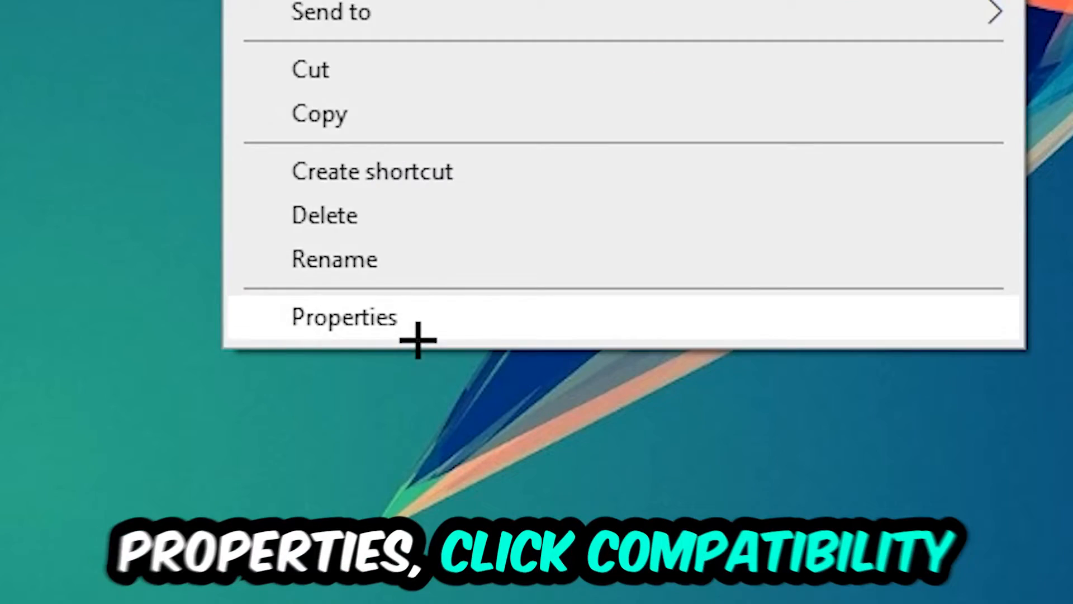
click(344, 317)
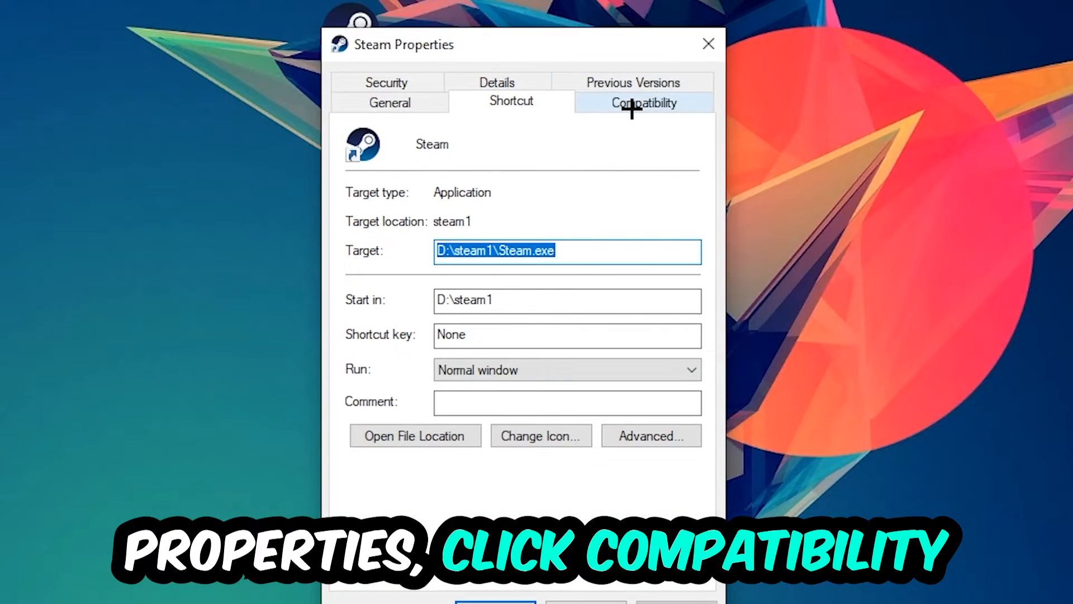
click(641, 103)
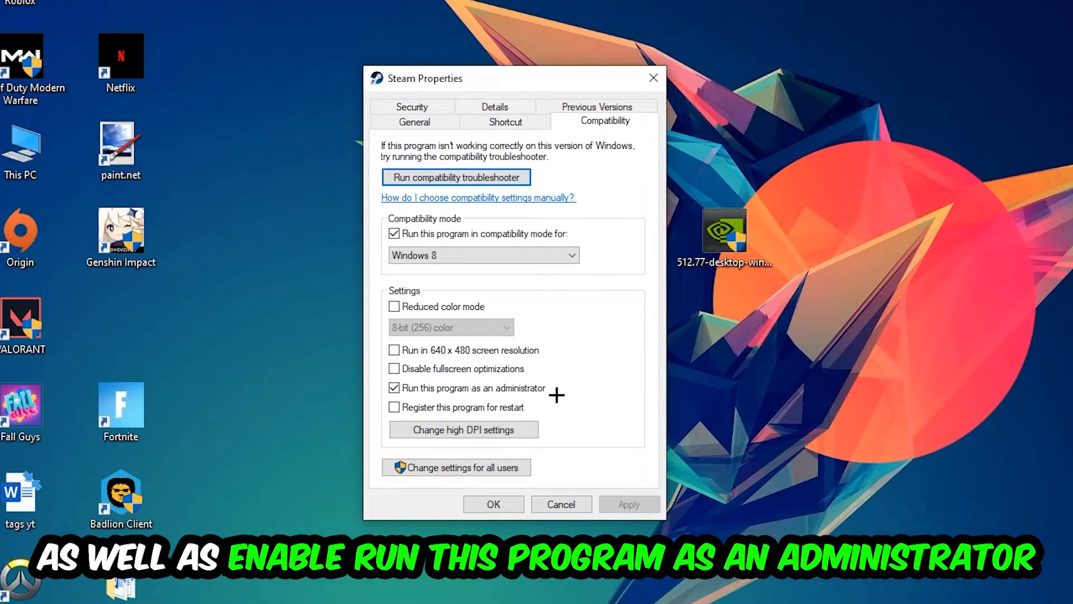
click(492, 504)
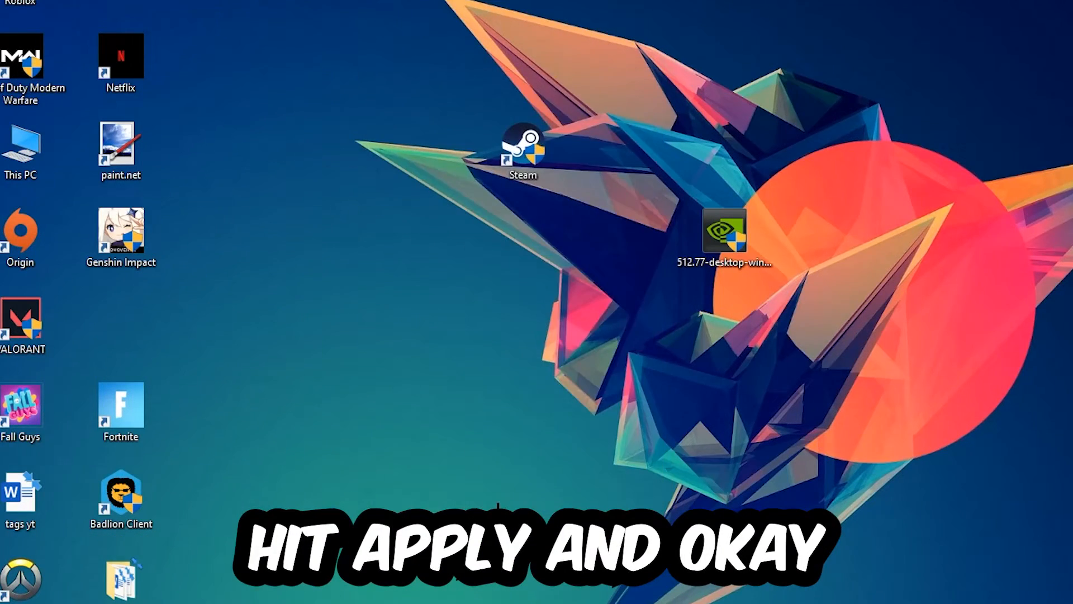